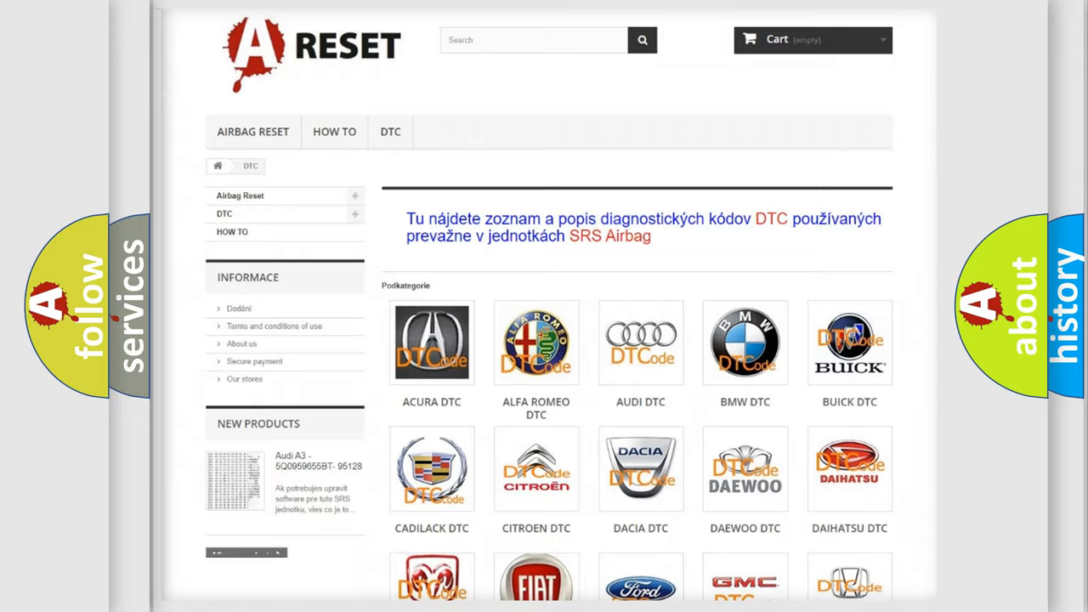
pyautogui.scroll(-3)
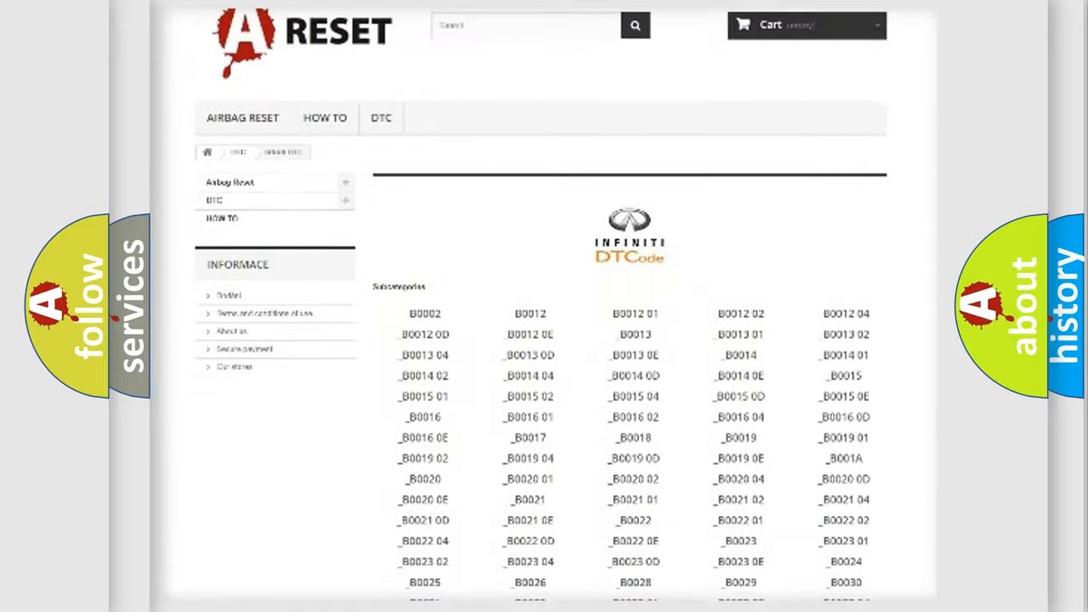
pyautogui.scroll(-3)
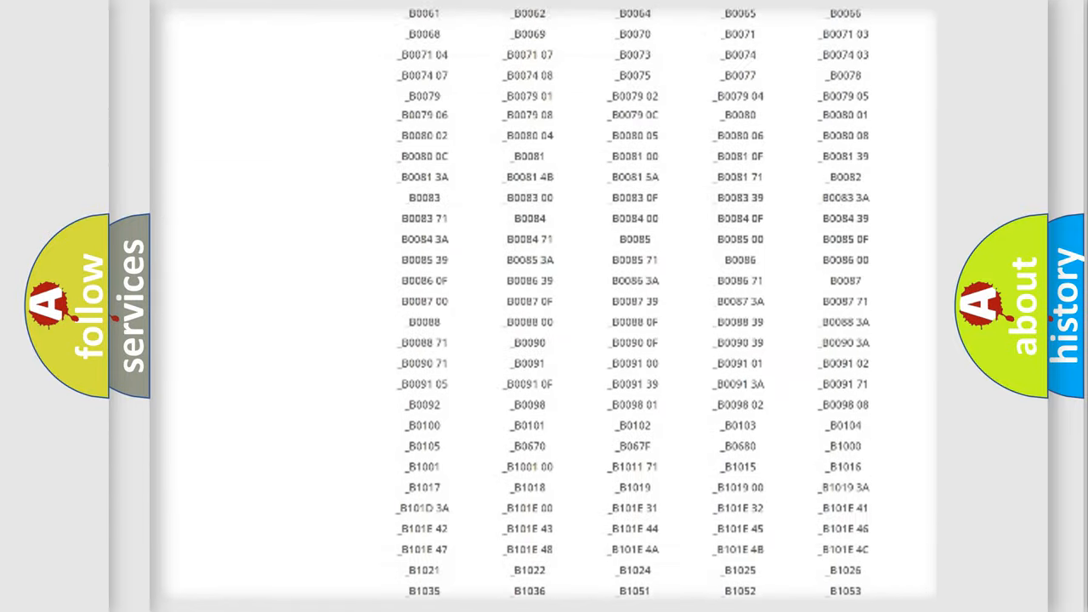